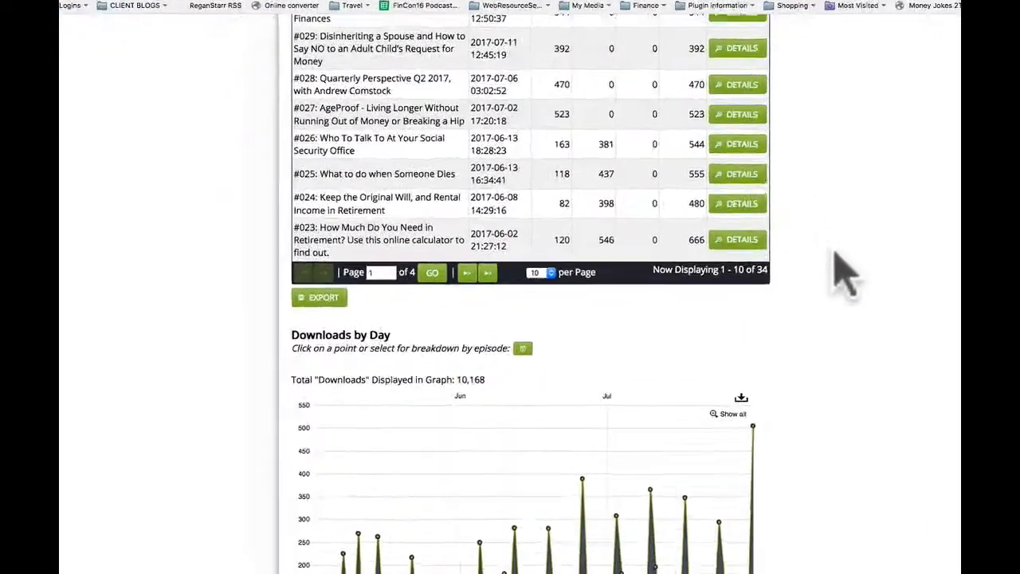
# Step: Scroll down to the May–July 2017 Downloads by Day chart, totaling 10,168 downloads
pyautogui.scroll(-3)
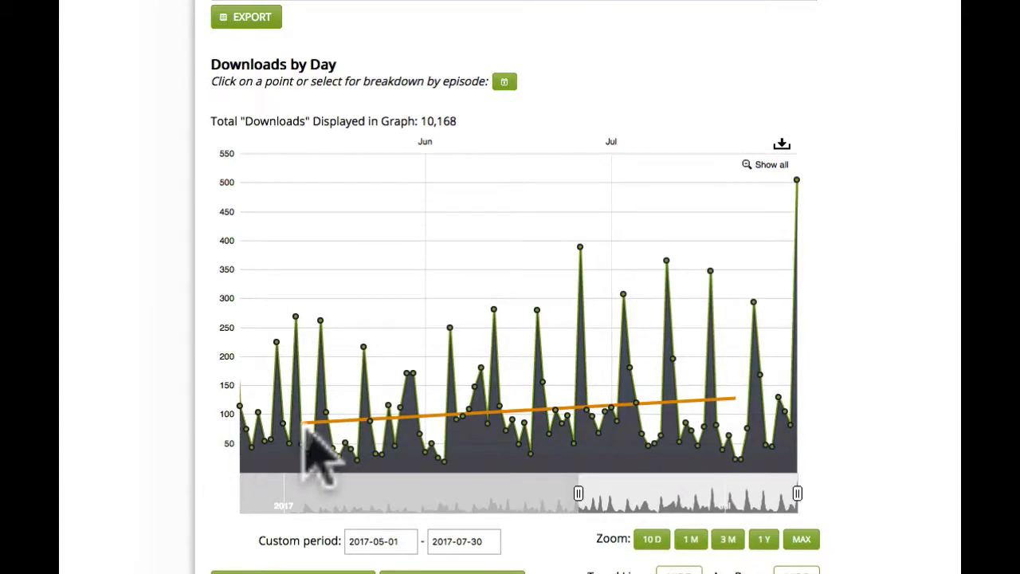
pyautogui.moveTo(538, 338)
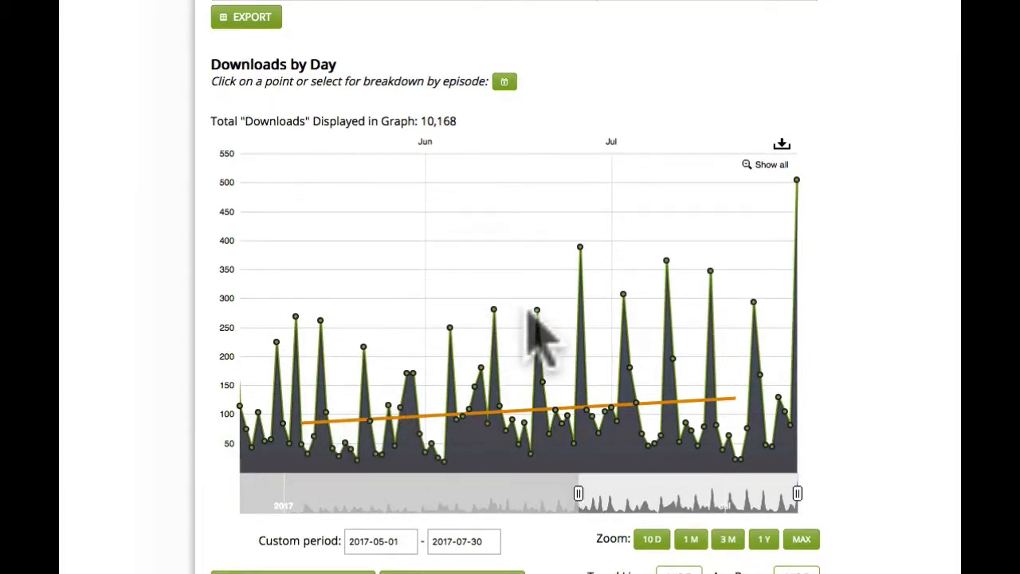
pyautogui.moveTo(761, 335)
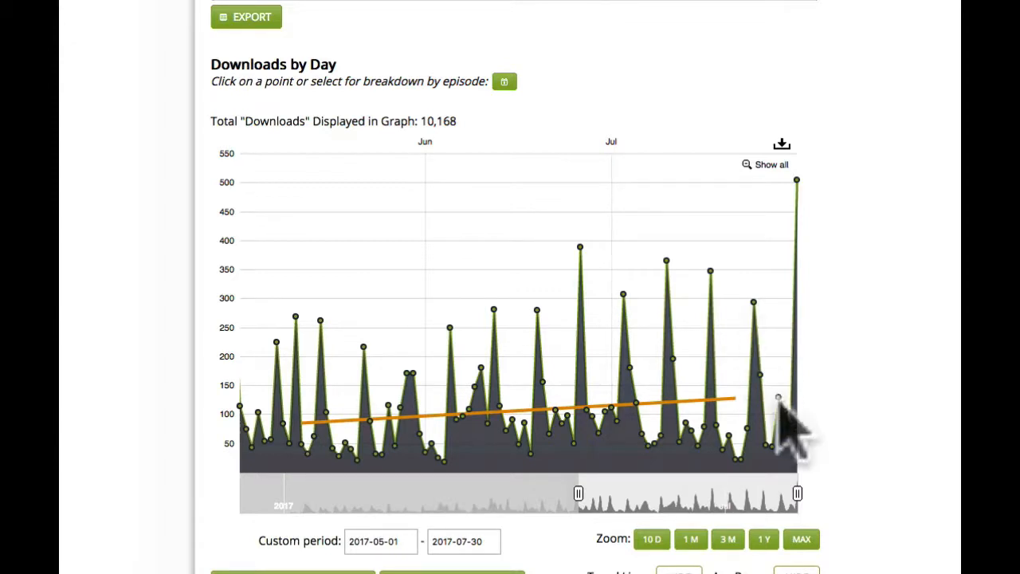
pyautogui.moveTo(797, 191)
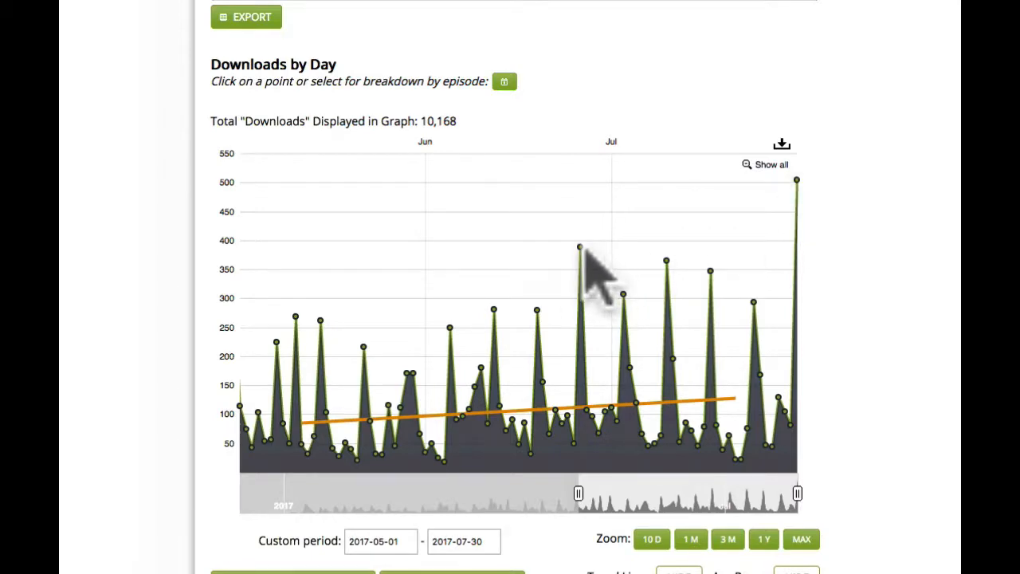
pyautogui.scroll(-3)
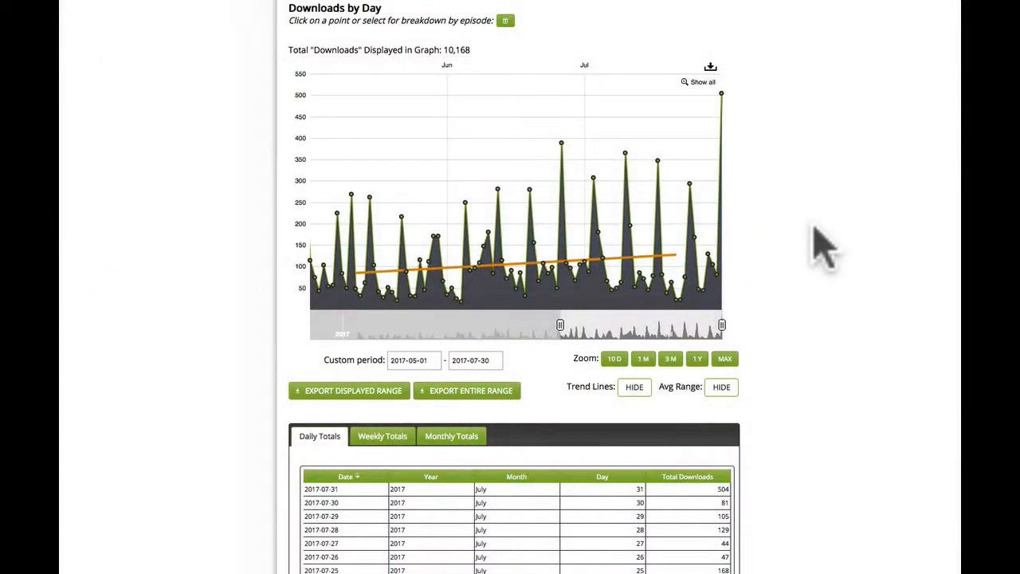
pyautogui.moveTo(749, 116)
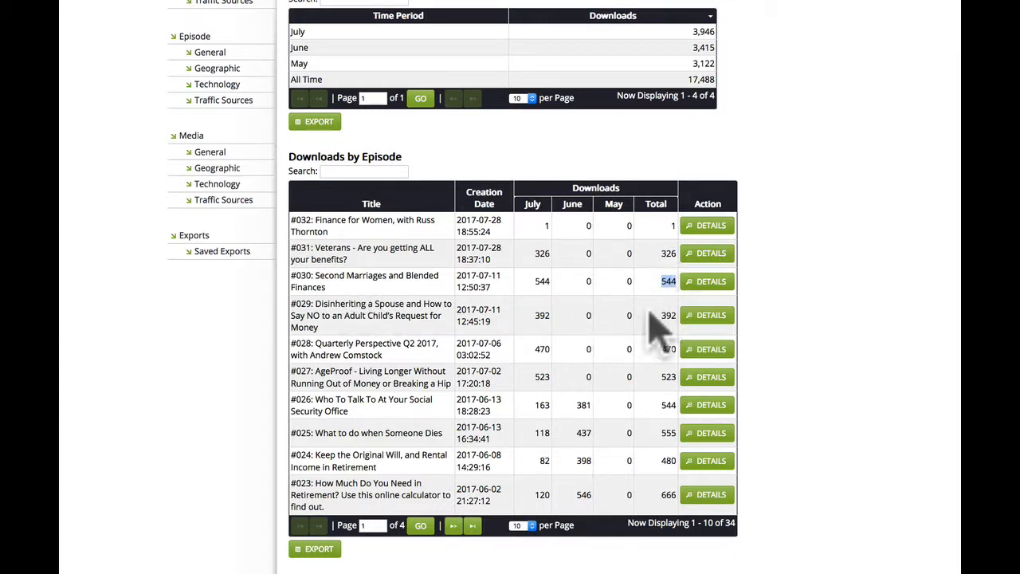
pyautogui.moveTo(653, 378)
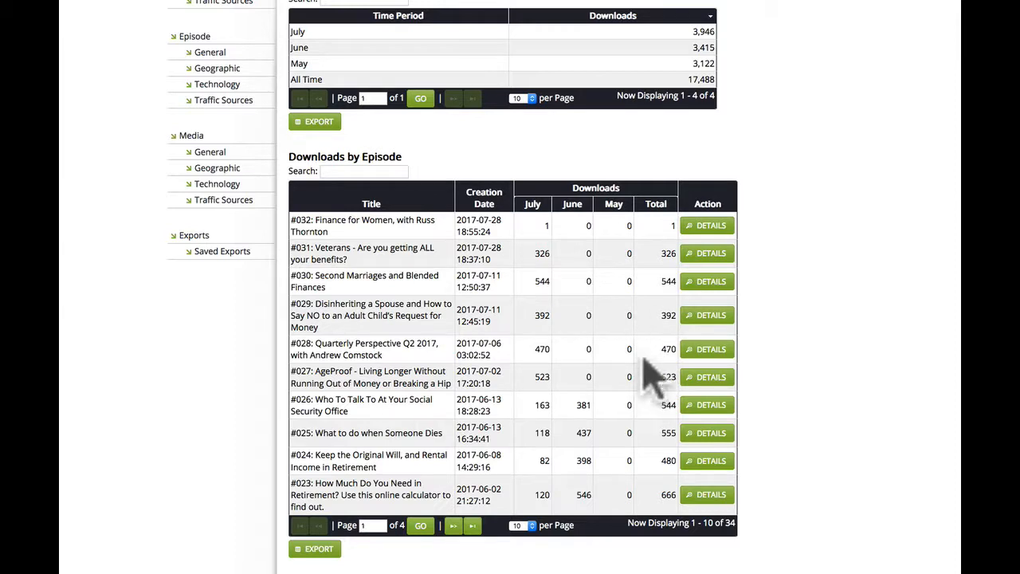
pyautogui.moveTo(653, 343)
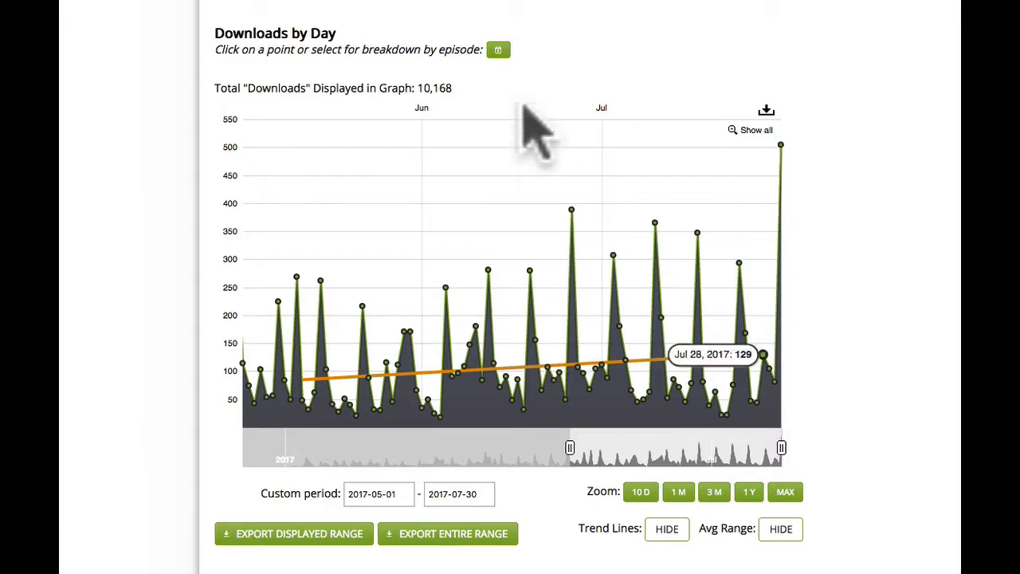
pyautogui.moveTo(804, 172)
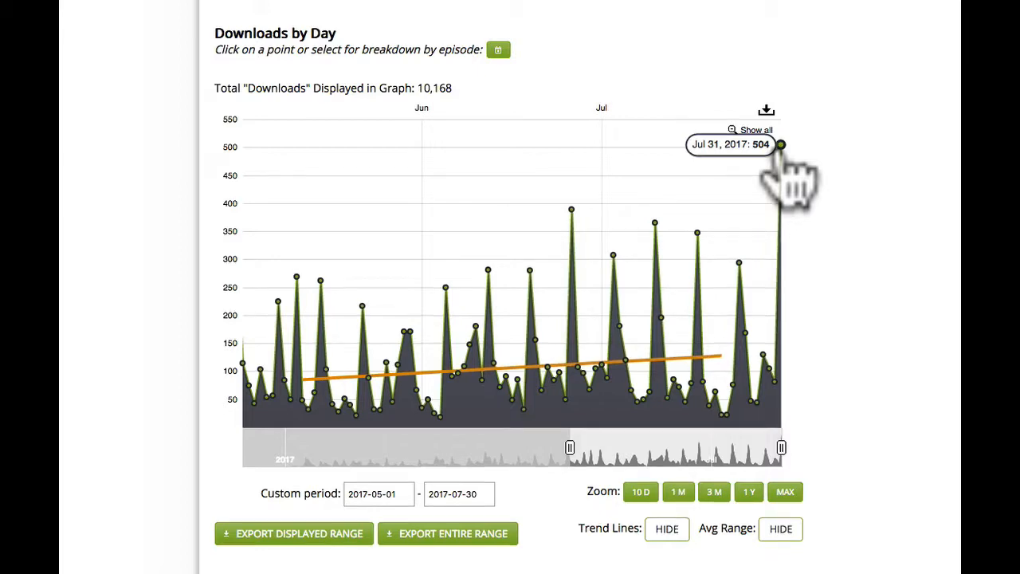
# Step: Open the Jul 31, 2017 download sources from the 504-download graph point
pyautogui.click(780, 146)
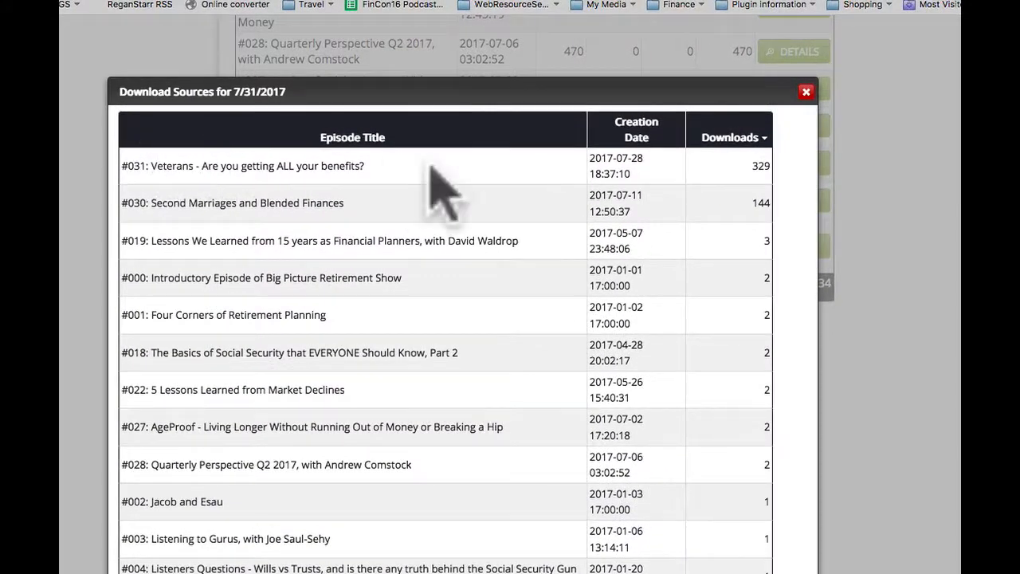
pyautogui.moveTo(753, 199)
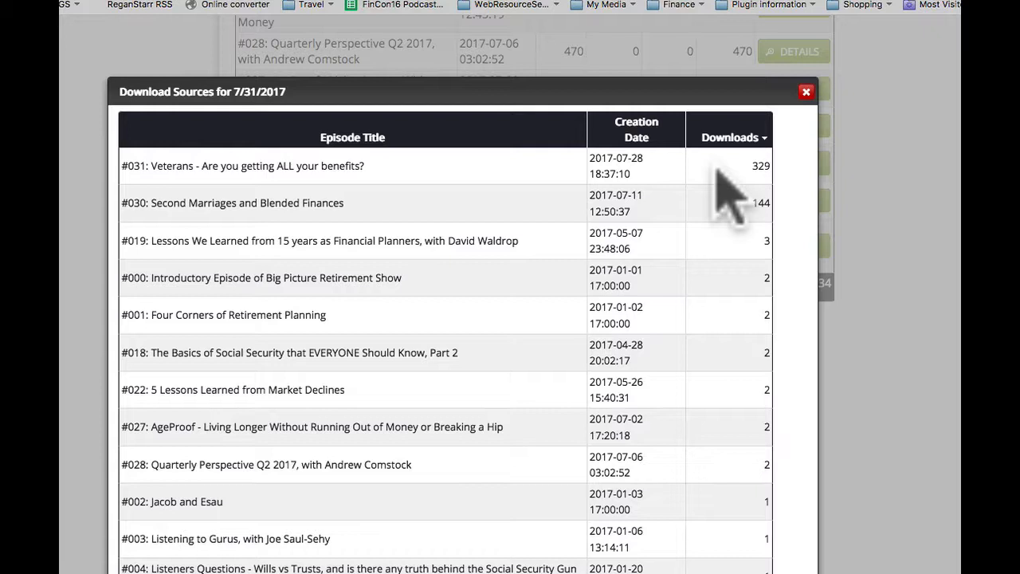
pyautogui.moveTo(200, 243)
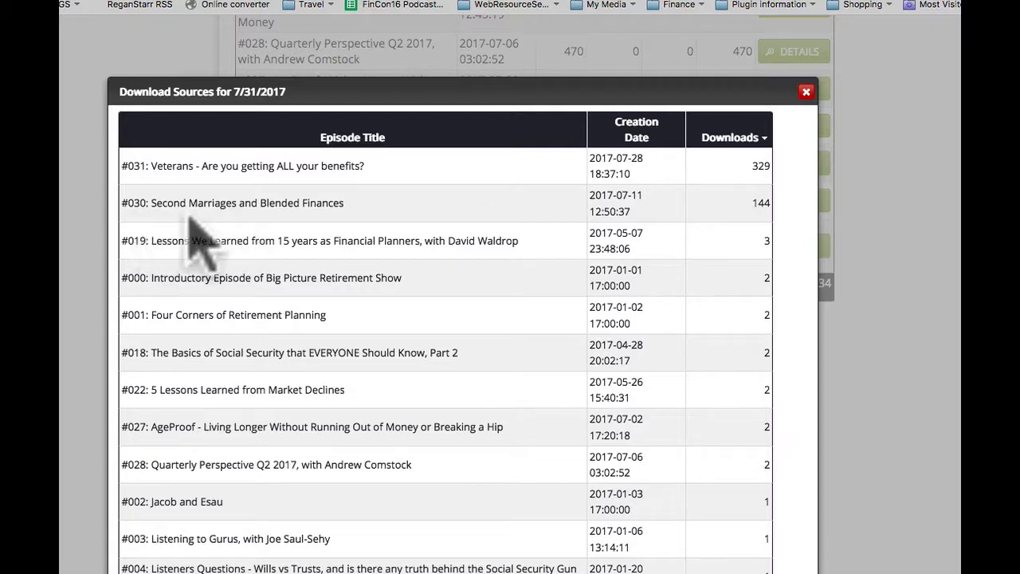
pyautogui.moveTo(753, 235)
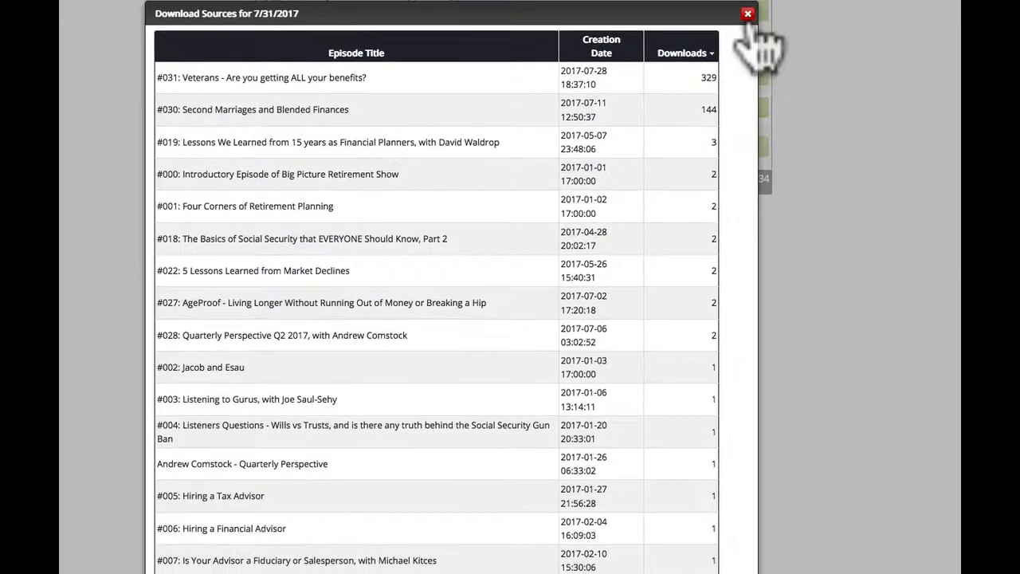
# Step: Close the Jul 31 Download Sources popup with its red X
pyautogui.click(747, 14)
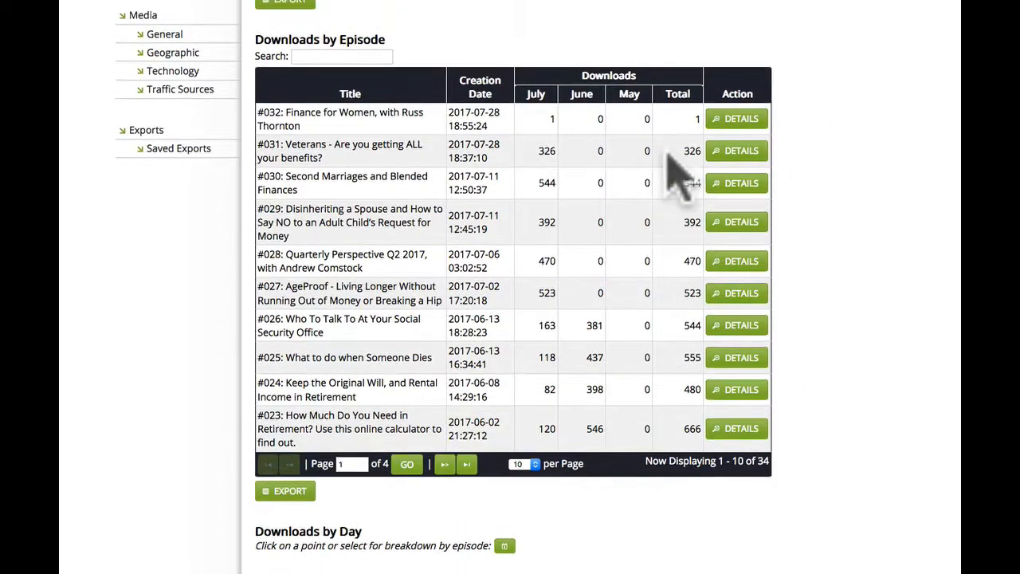
pyautogui.moveTo(686, 199)
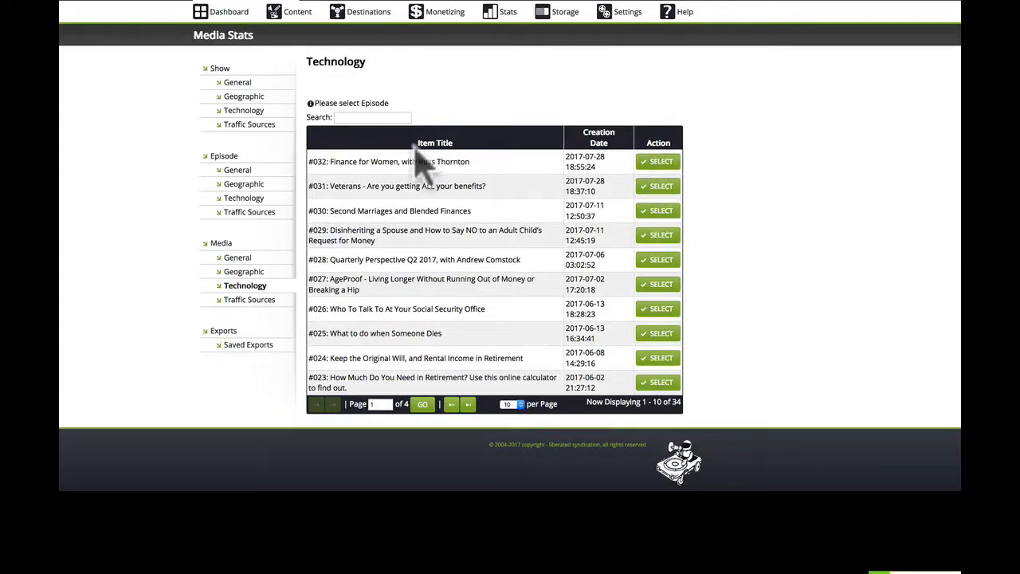
pyautogui.moveTo(311, 185)
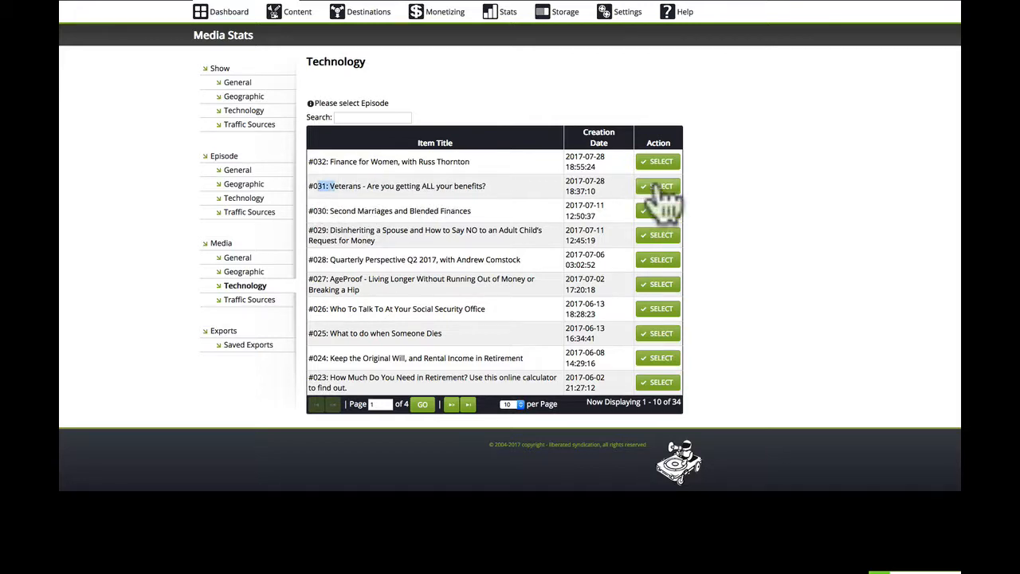
# Step: Select episode #031: Veterans in Media Technology to list BPR031_Benefits_for_Veterans.mp3
pyautogui.click(662, 186)
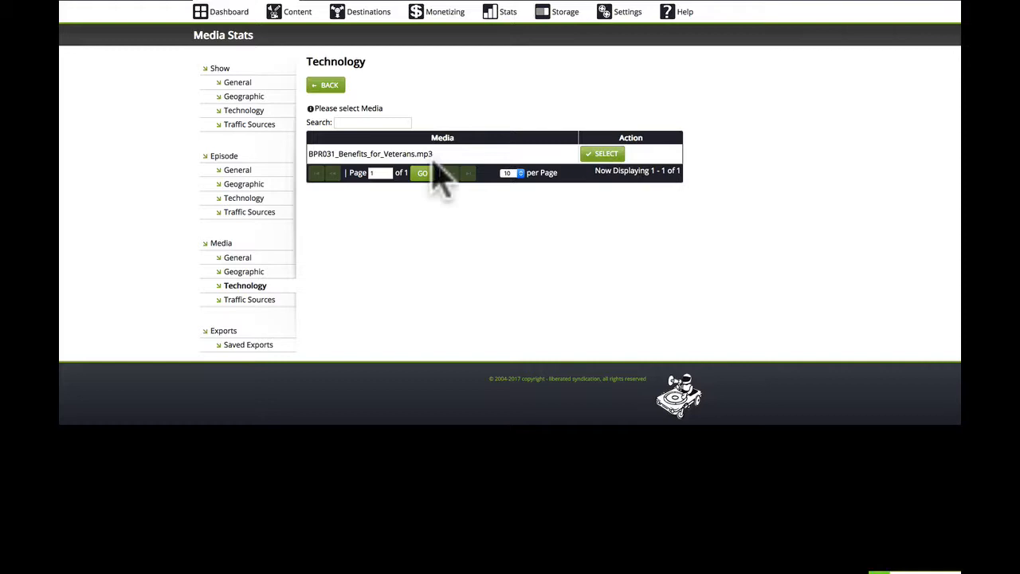
# Step: Select BPR031_Benefits_for_Veterans.mp3 and view its User Agents, led by AppleCoreMedia (269)
pyautogui.click(601, 153)
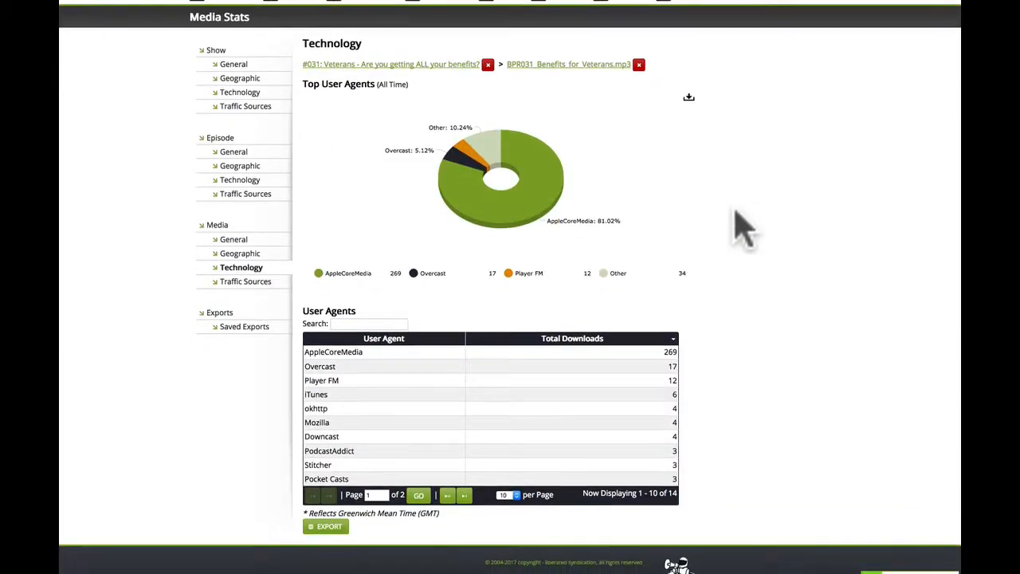
pyautogui.scroll(-3)
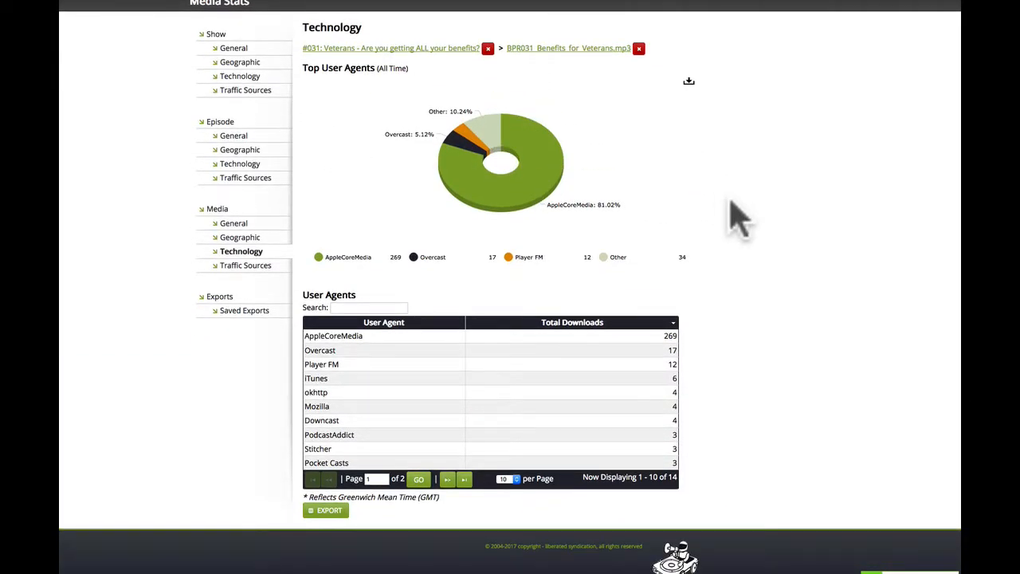
pyautogui.scroll(-3)
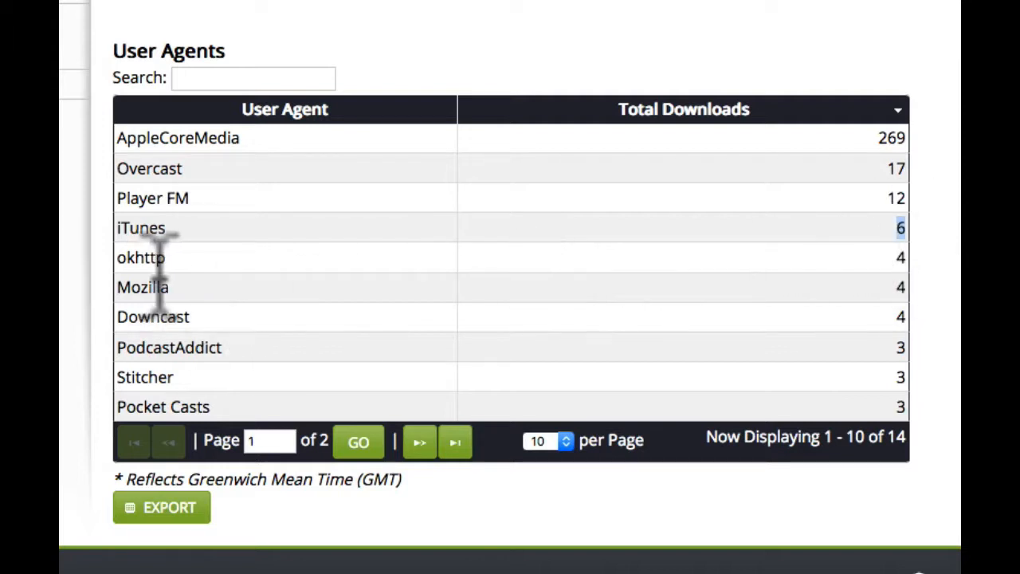
pyautogui.doubleClick(141, 258)
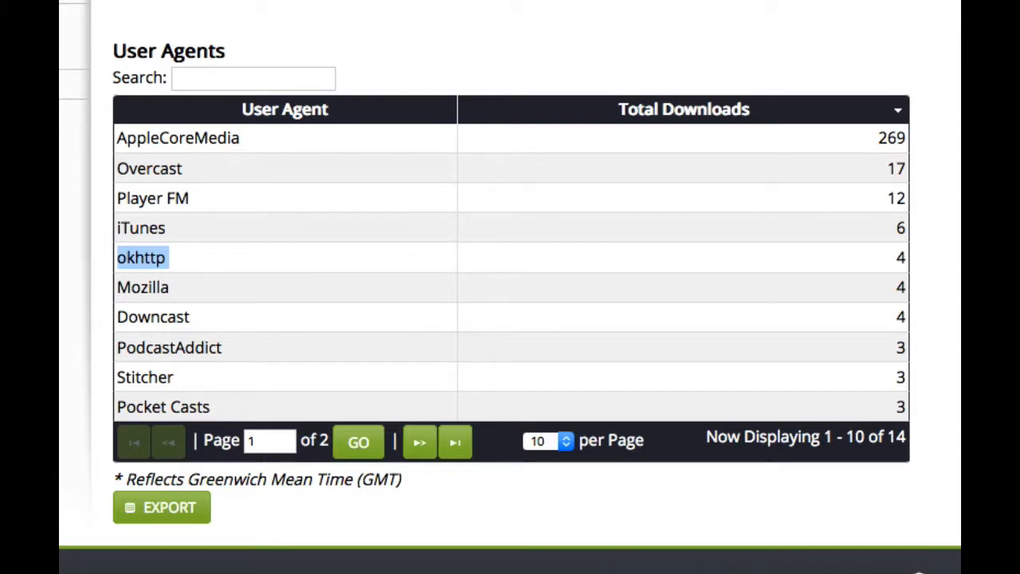
pyautogui.moveTo(183, 311)
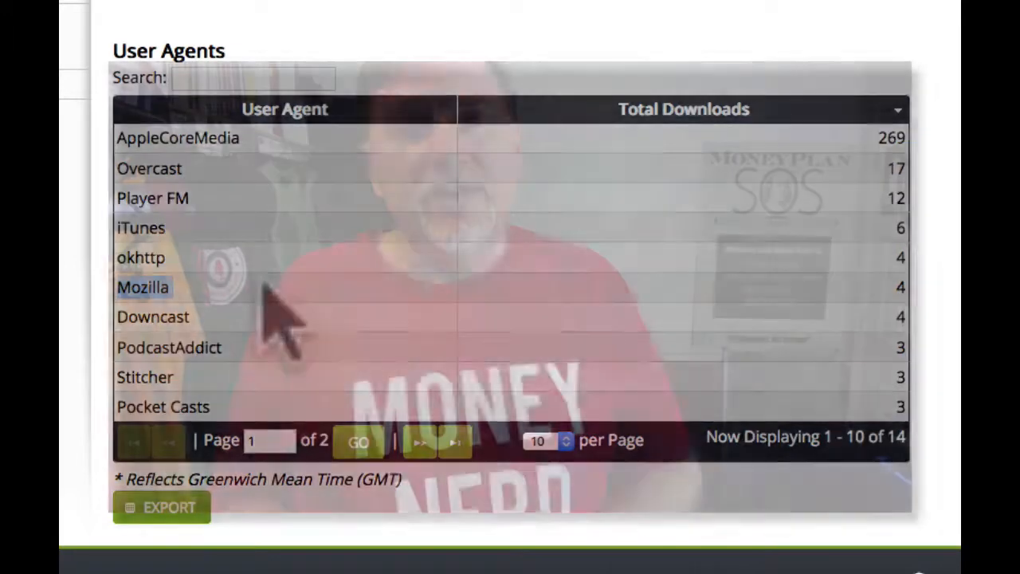
# Step: Switch to Show > General stats showing 17,496 all-time downloads
pyautogui.click(546, 440)
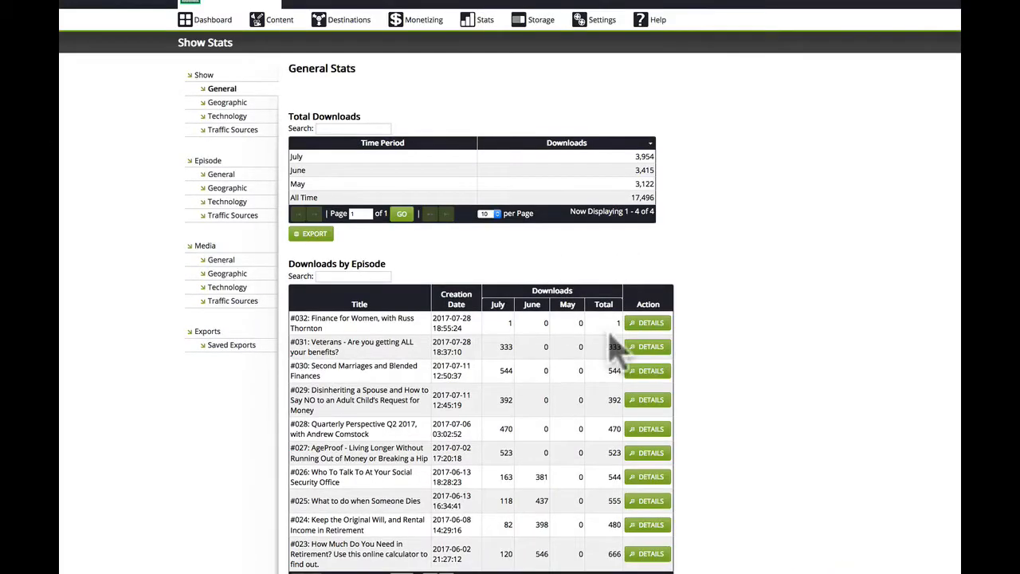
pyautogui.click(647, 370)
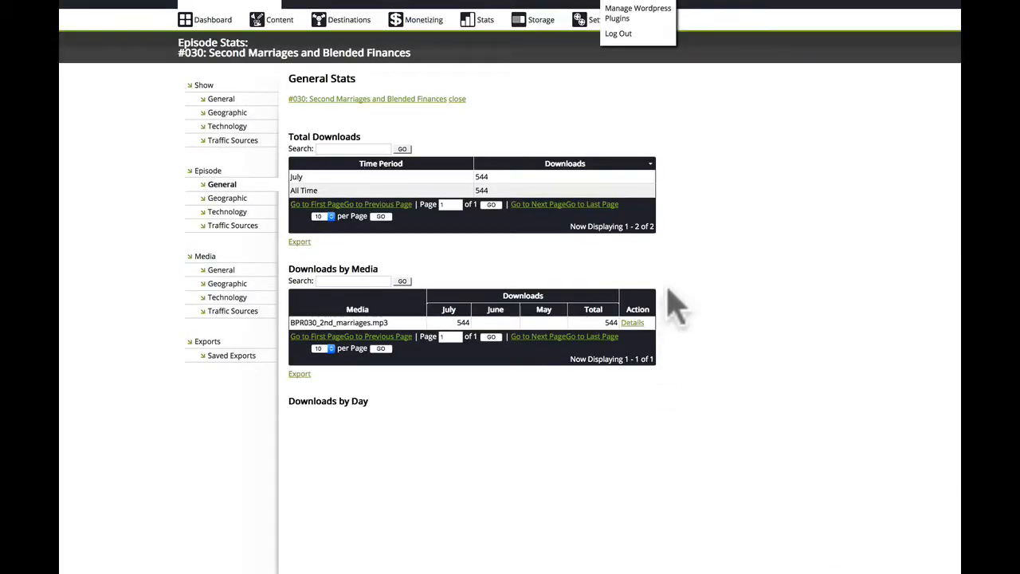
pyautogui.scroll(-3)
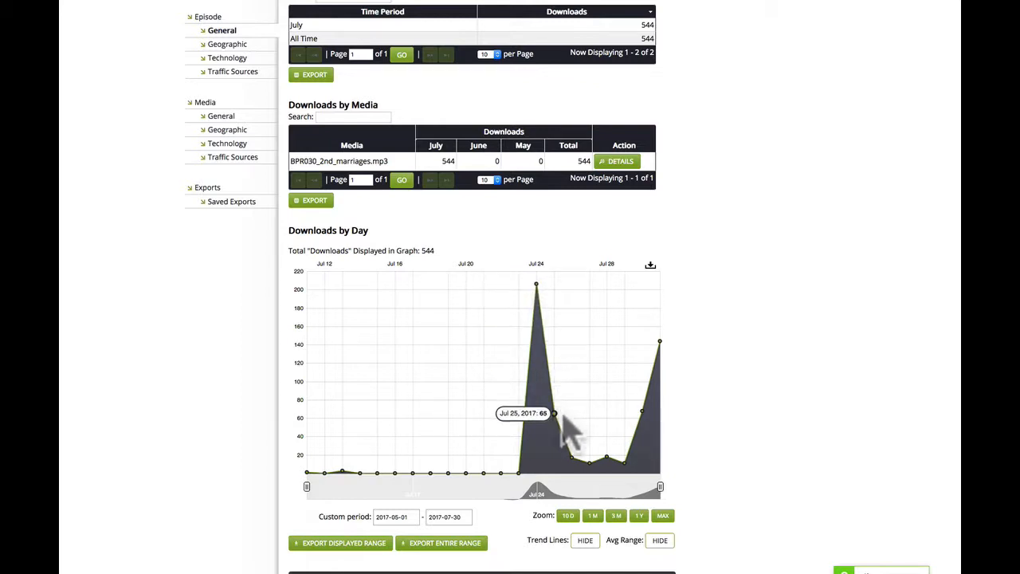
pyautogui.moveTo(608, 469)
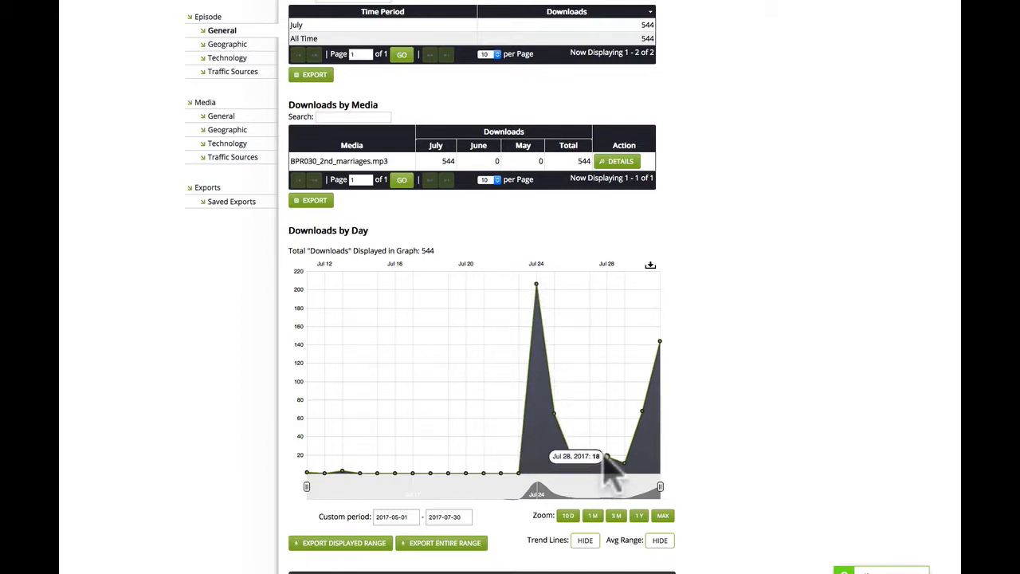
pyautogui.moveTo(610, 474)
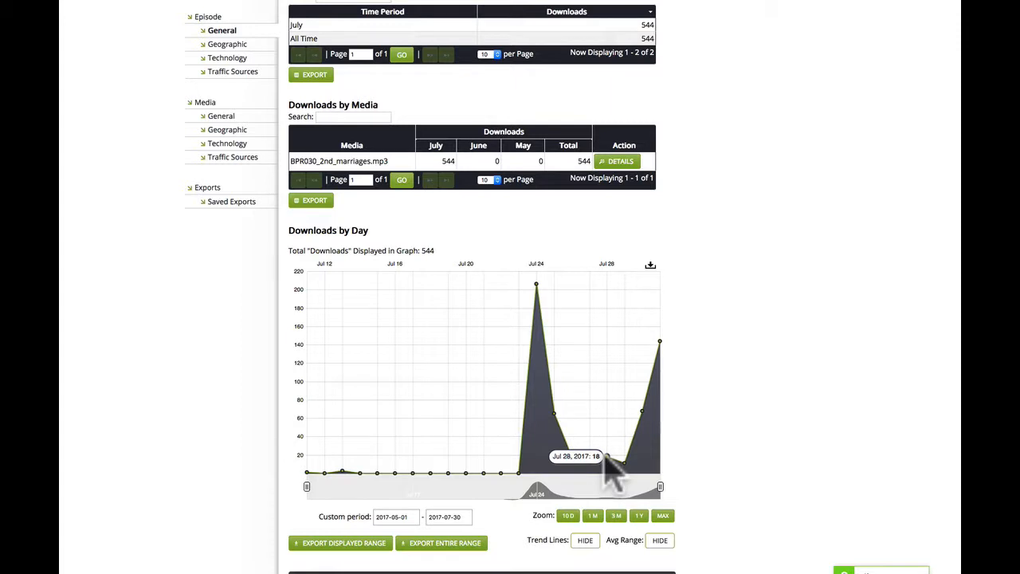
pyautogui.moveTo(618, 474)
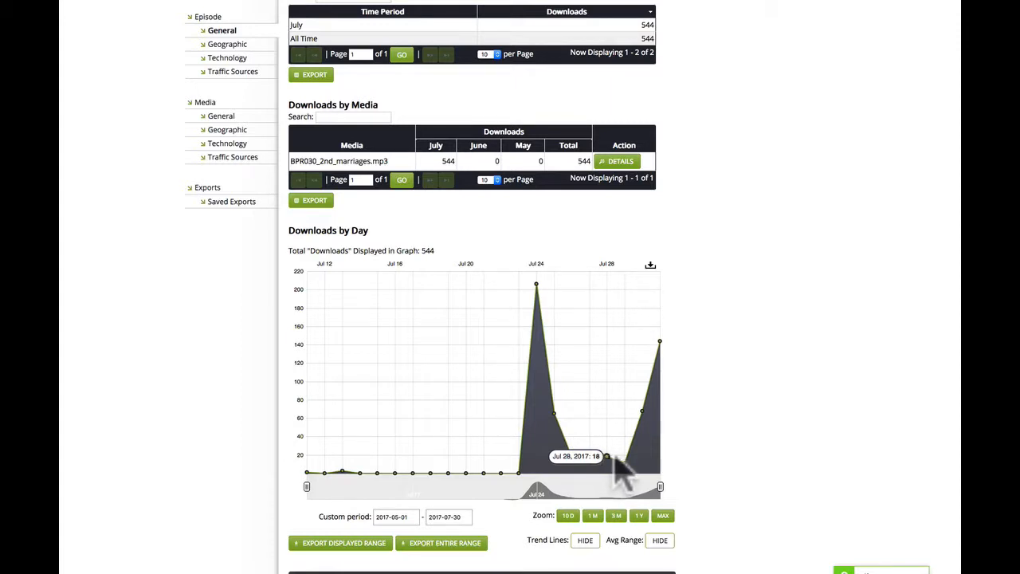
pyautogui.moveTo(624, 478)
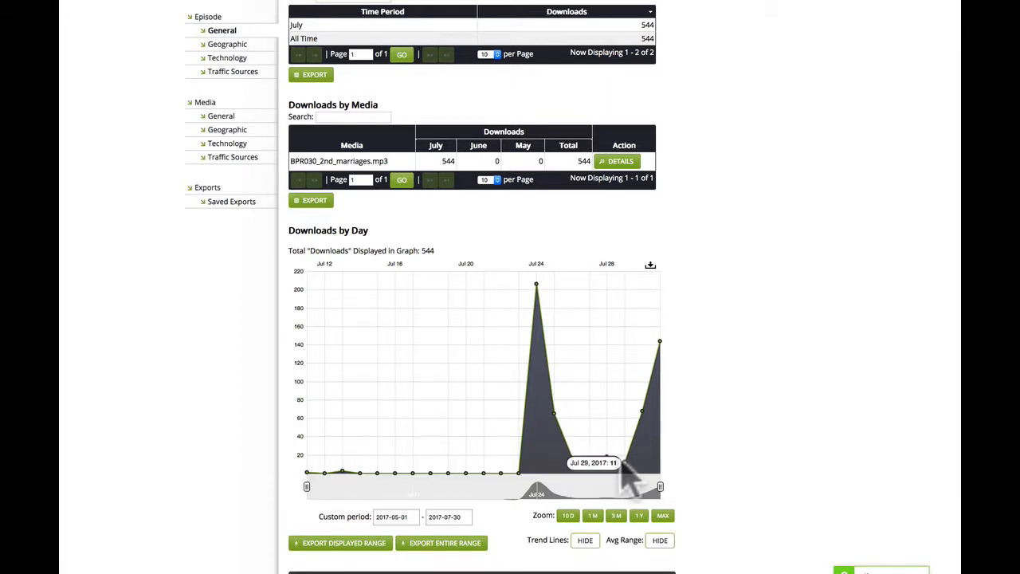
pyautogui.moveTo(645, 414)
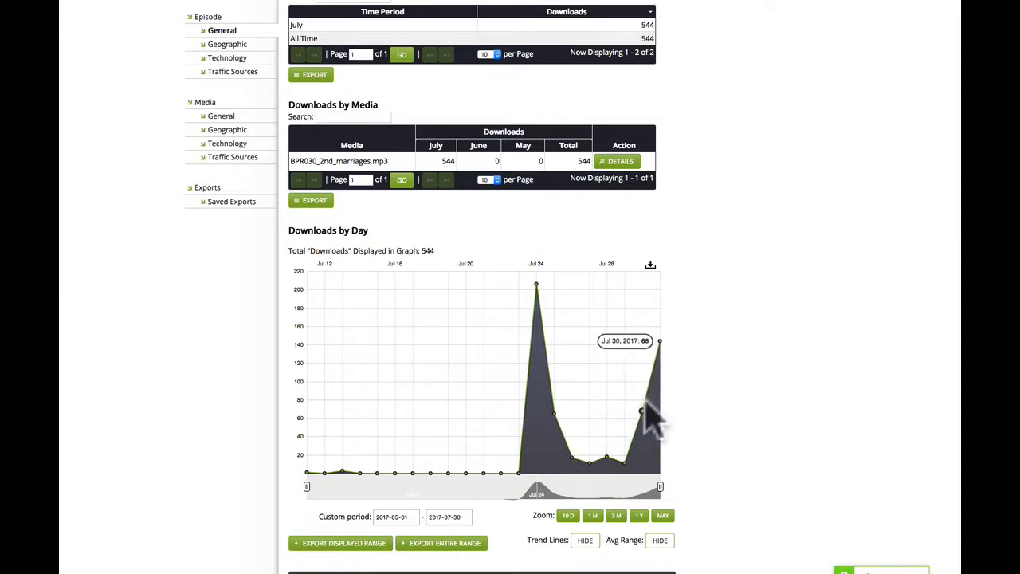
pyautogui.moveTo(662, 358)
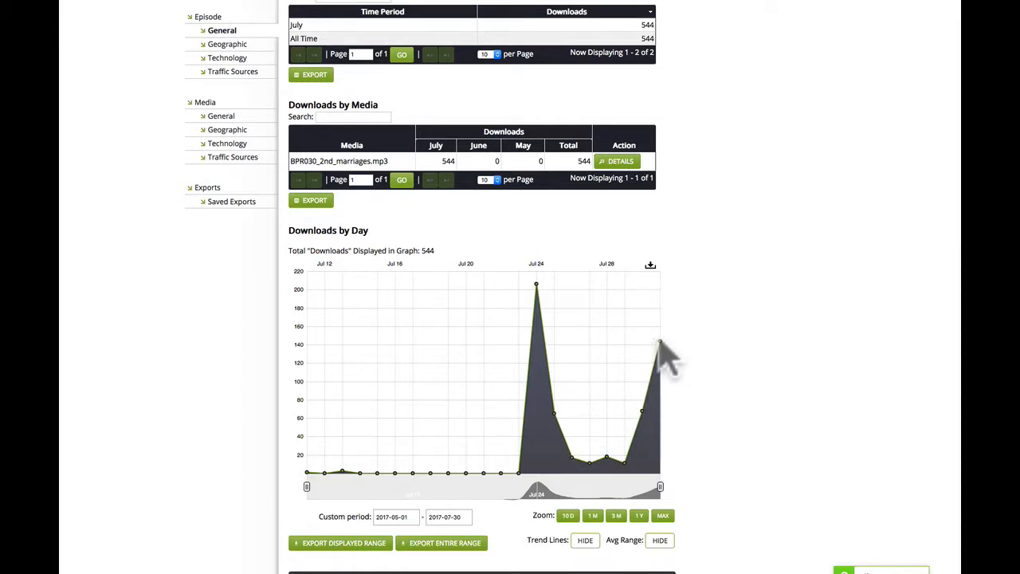
pyautogui.moveTo(536, 284)
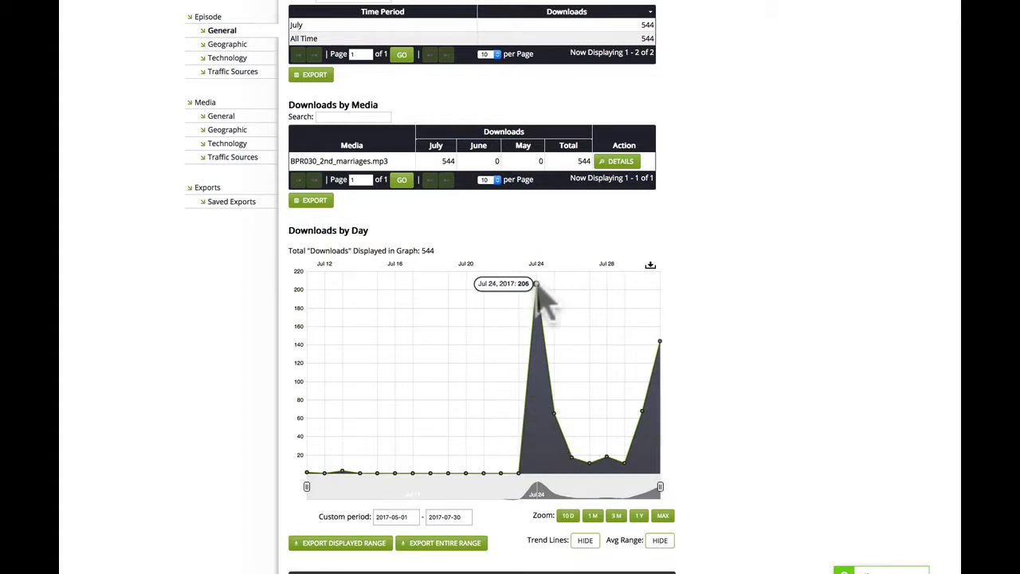
pyautogui.moveTo(709, 371)
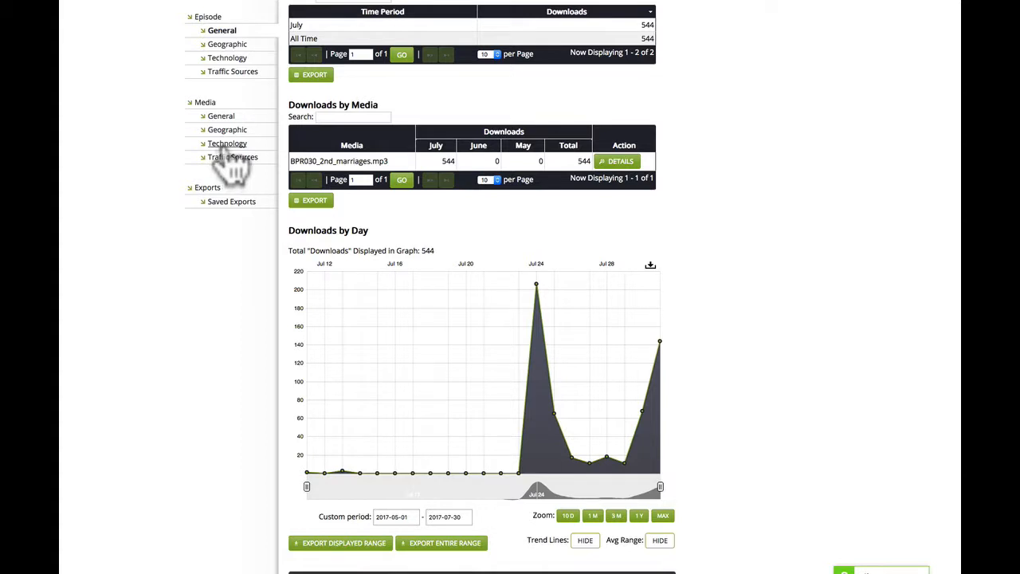
# Step: Select BPR030_2nd_marriages.mp3 in Media Technology and review its 24 user agents, marking Chrome's 14
pyautogui.click(227, 143)
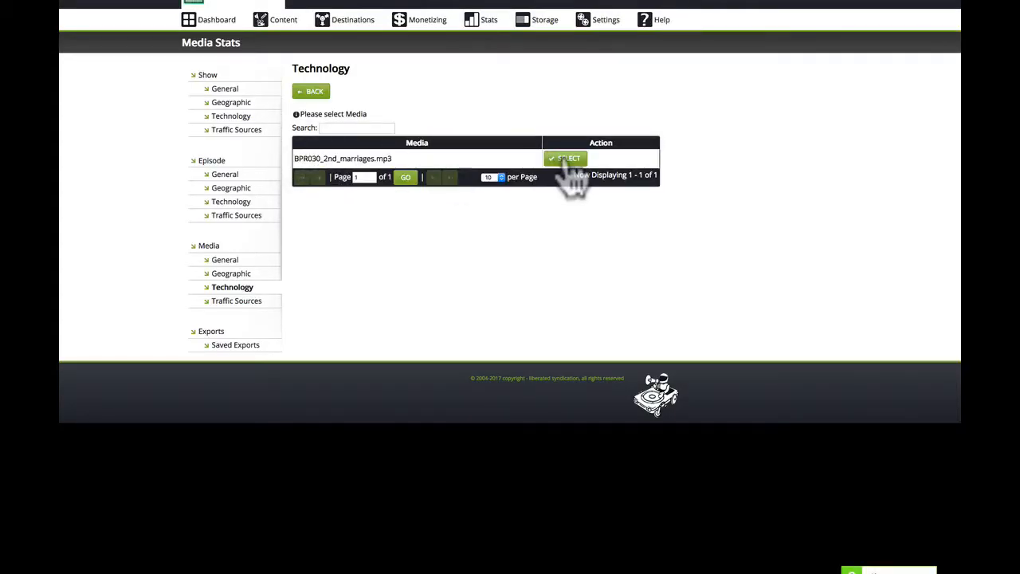
pyautogui.click(566, 157)
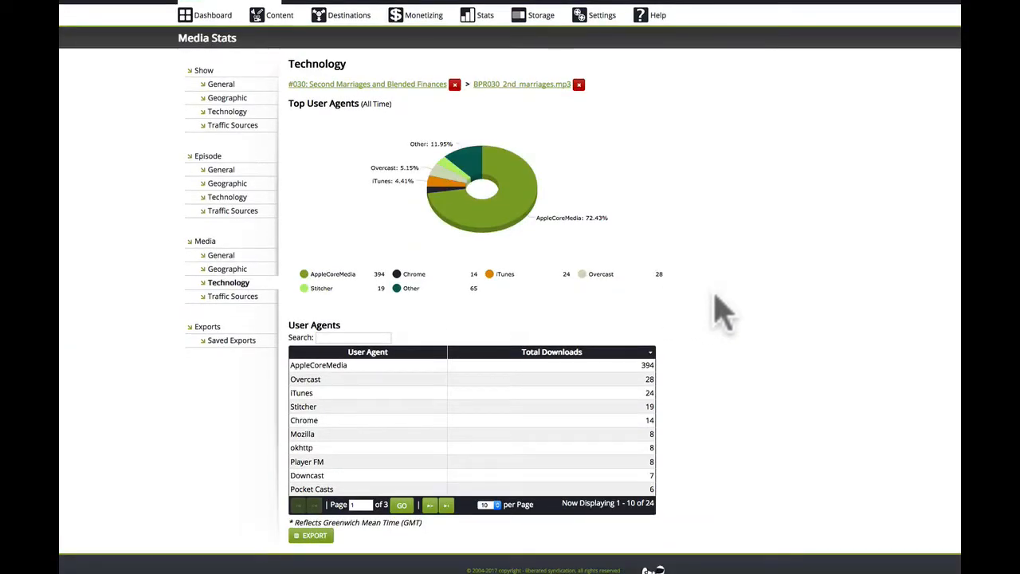
pyautogui.scroll(-3)
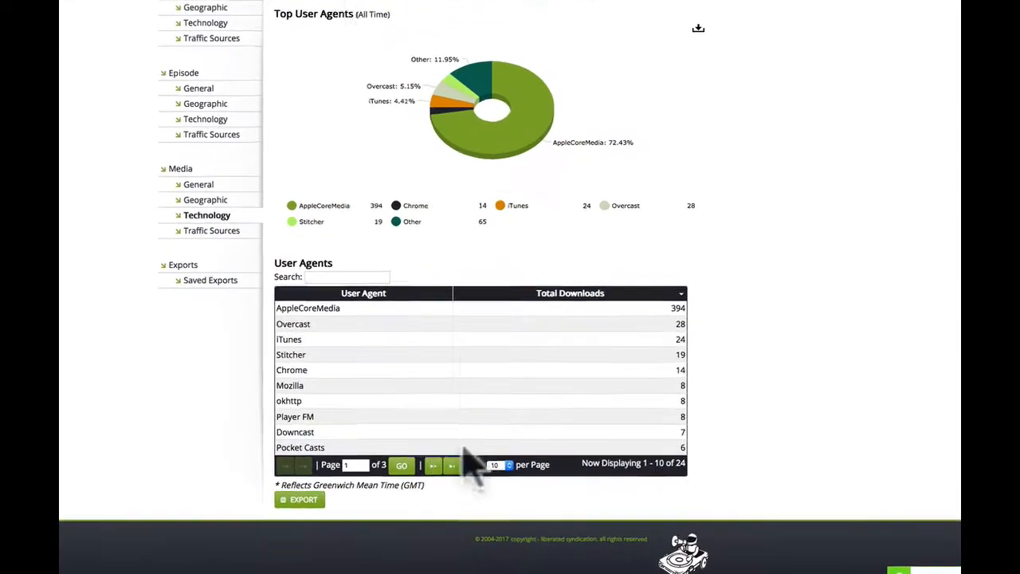
pyautogui.scroll(-3)
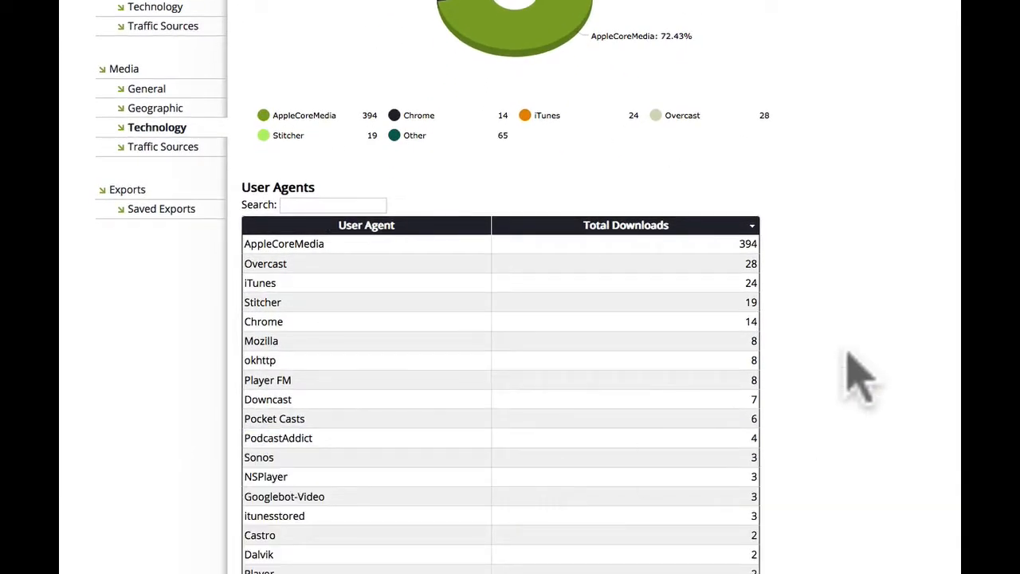
pyautogui.scroll(-3)
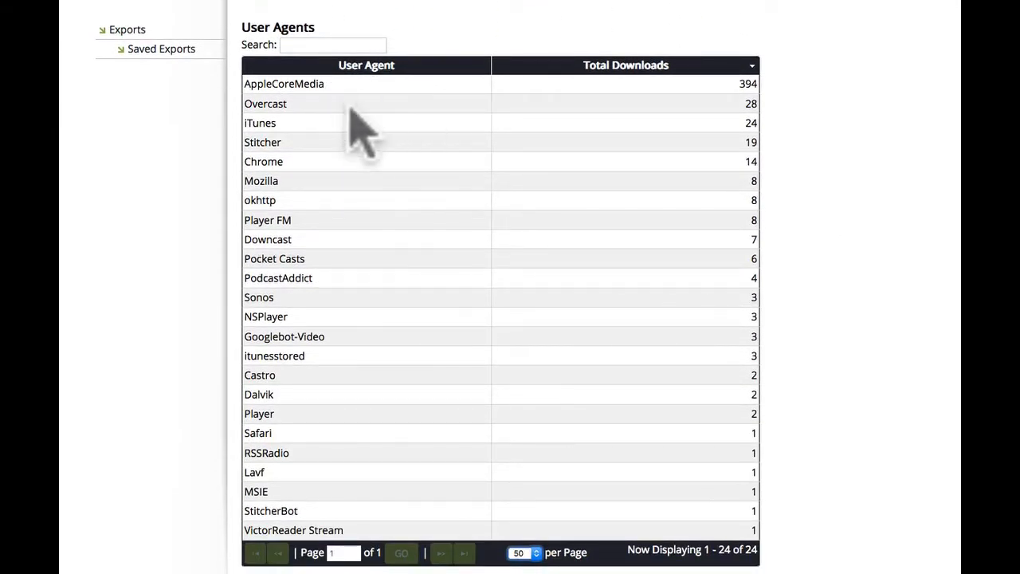
pyautogui.moveTo(295, 180)
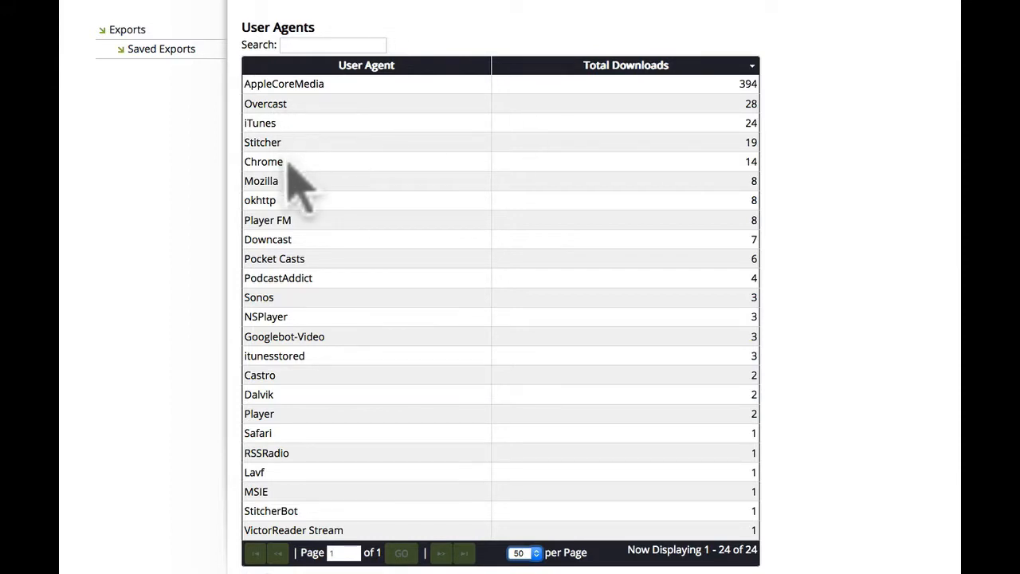
pyautogui.doubleClick(263, 161)
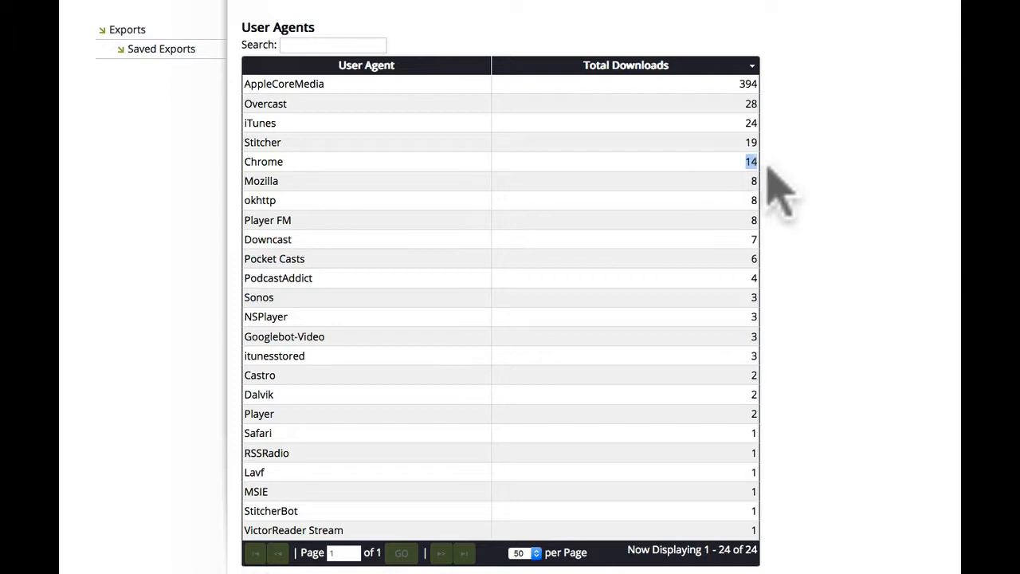
pyautogui.moveTo(817, 195)
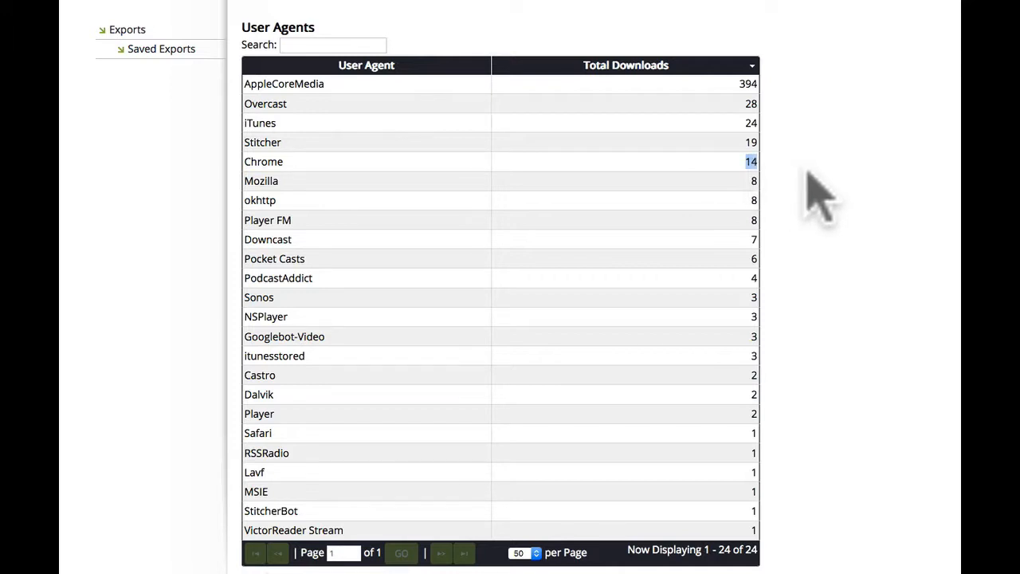
pyautogui.moveTo(369, 227)
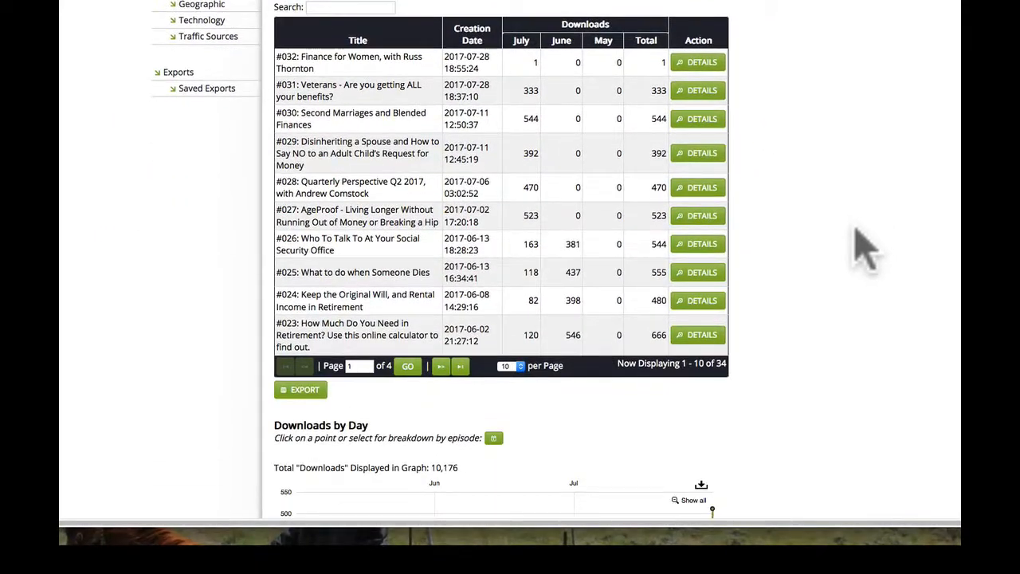
# Step: Scroll down to the Downloads by Day graph reporting 10,176 total downloads
pyautogui.scroll(-3)
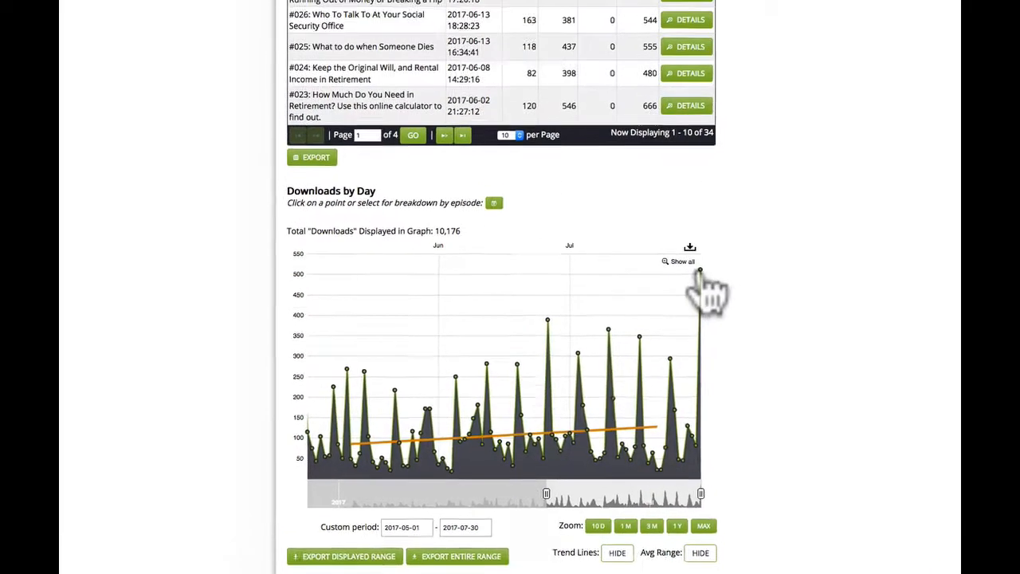
# Step: Open Jul 31 Download Sources, showing #031 with 331 and #030 with 144 downloads
pyautogui.click(700, 270)
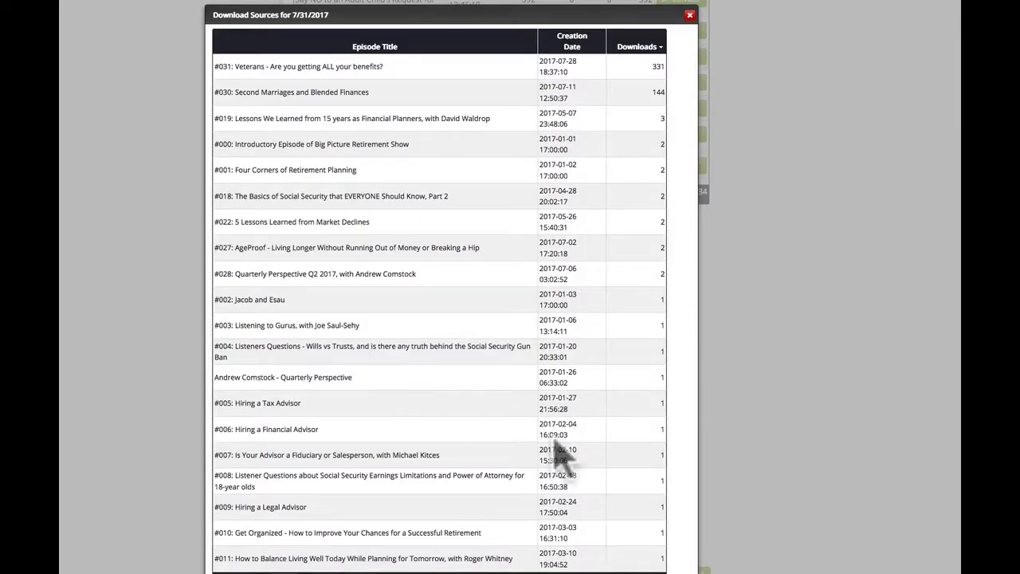
pyautogui.doubleClick(240, 299)
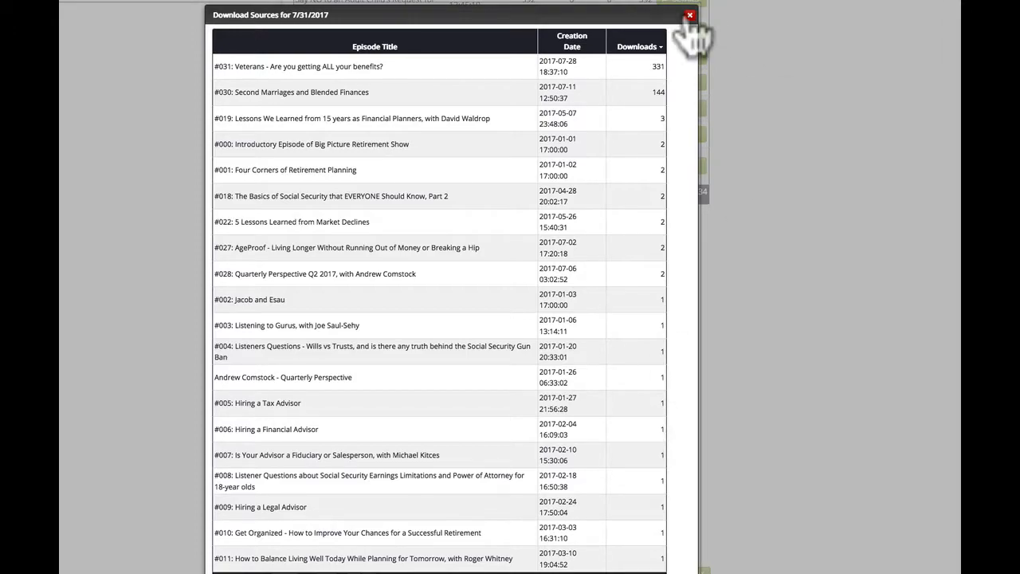
# Step: Close the 7/31/2017 popup and scroll to the graph showing 512 downloads on Jul 31
pyautogui.click(689, 15)
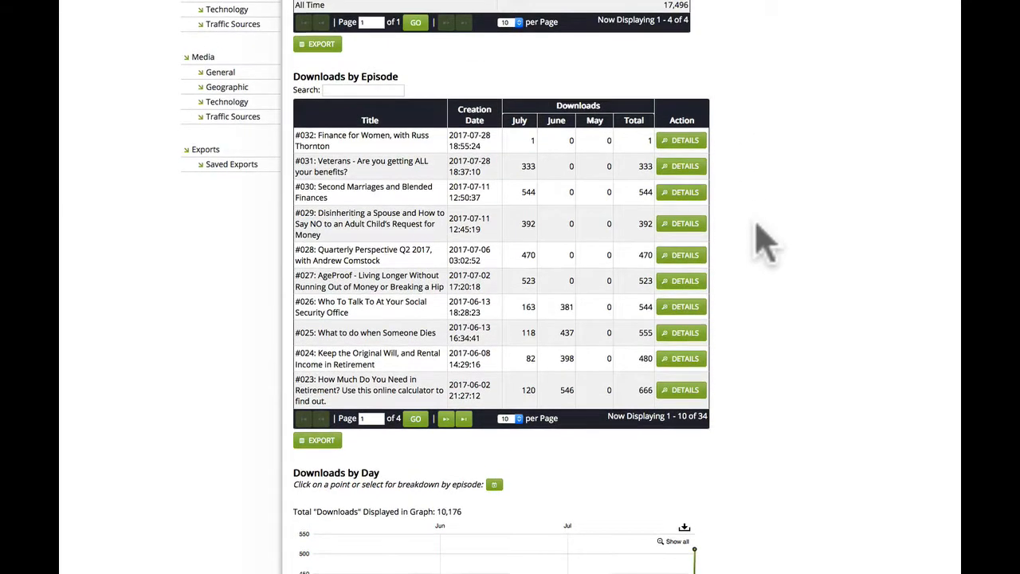
pyautogui.scroll(-3)
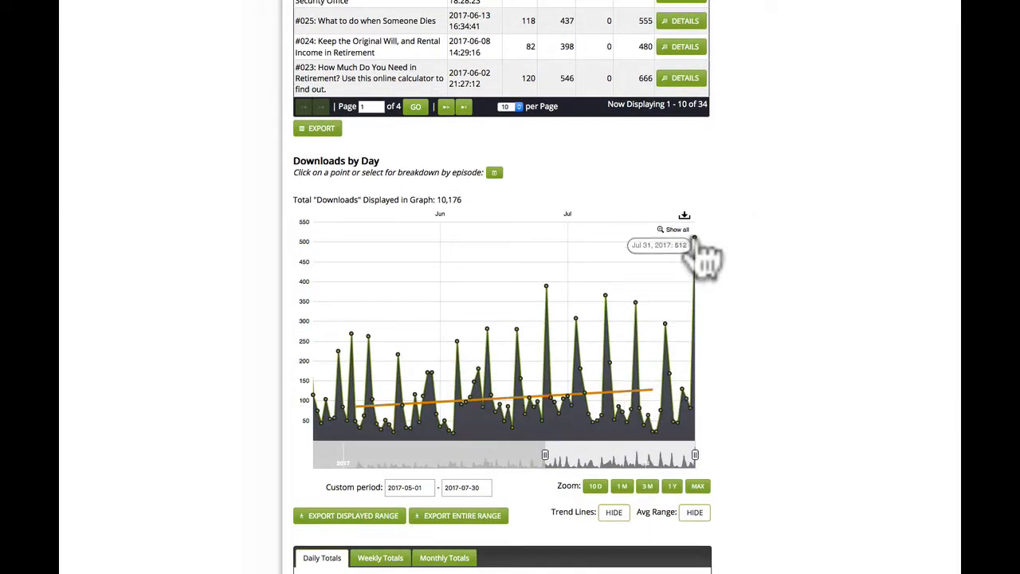
pyautogui.moveTo(777, 283)
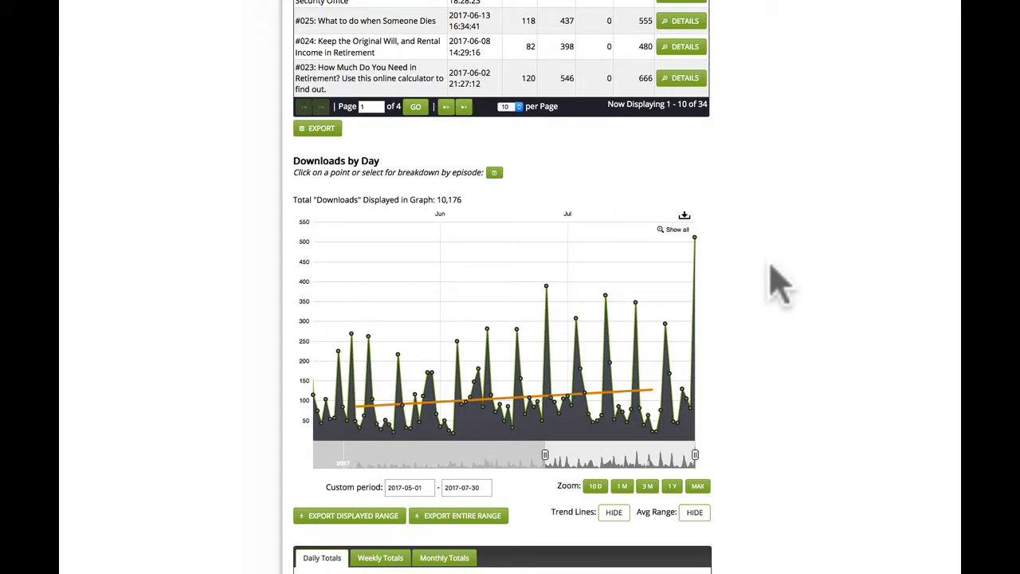